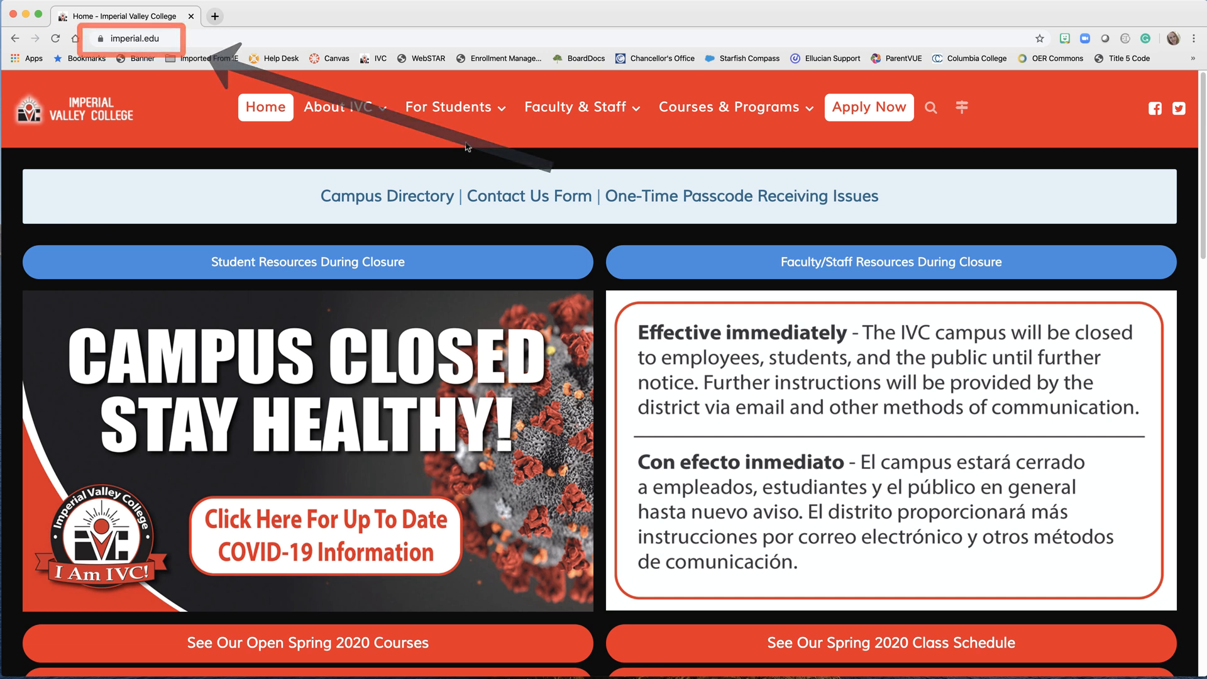
Go to the Student Email Login page from the For Students menu on imperial.edu
click(455, 107)
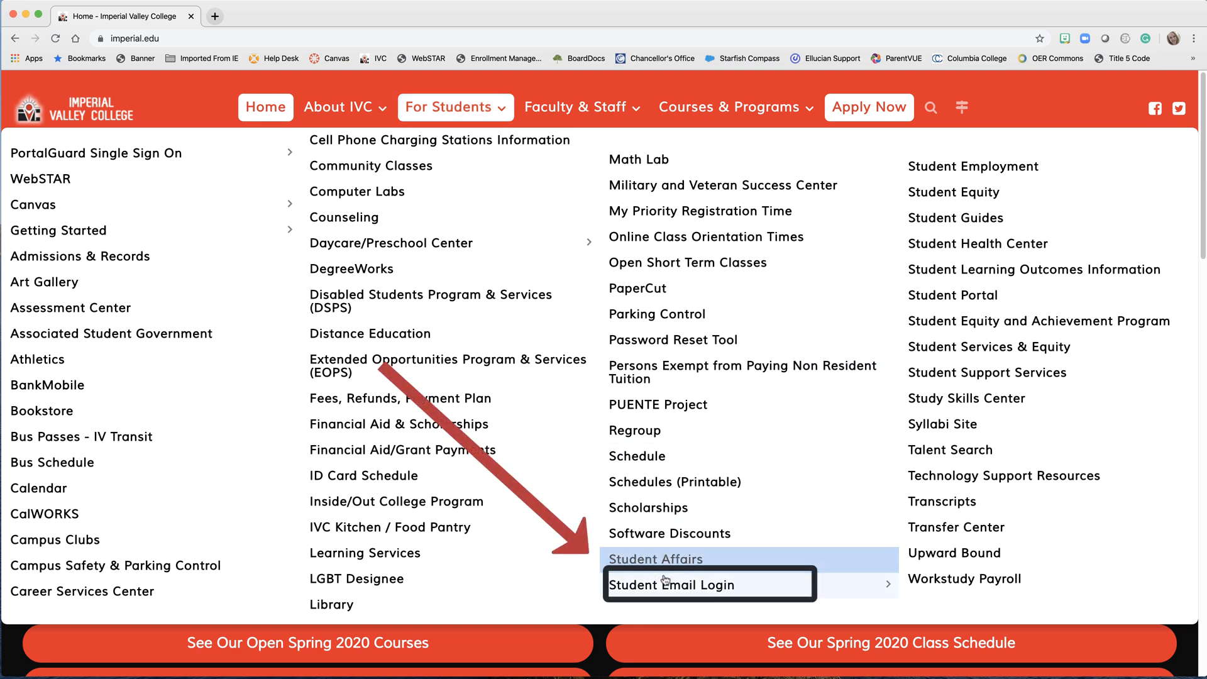
click(696, 585)
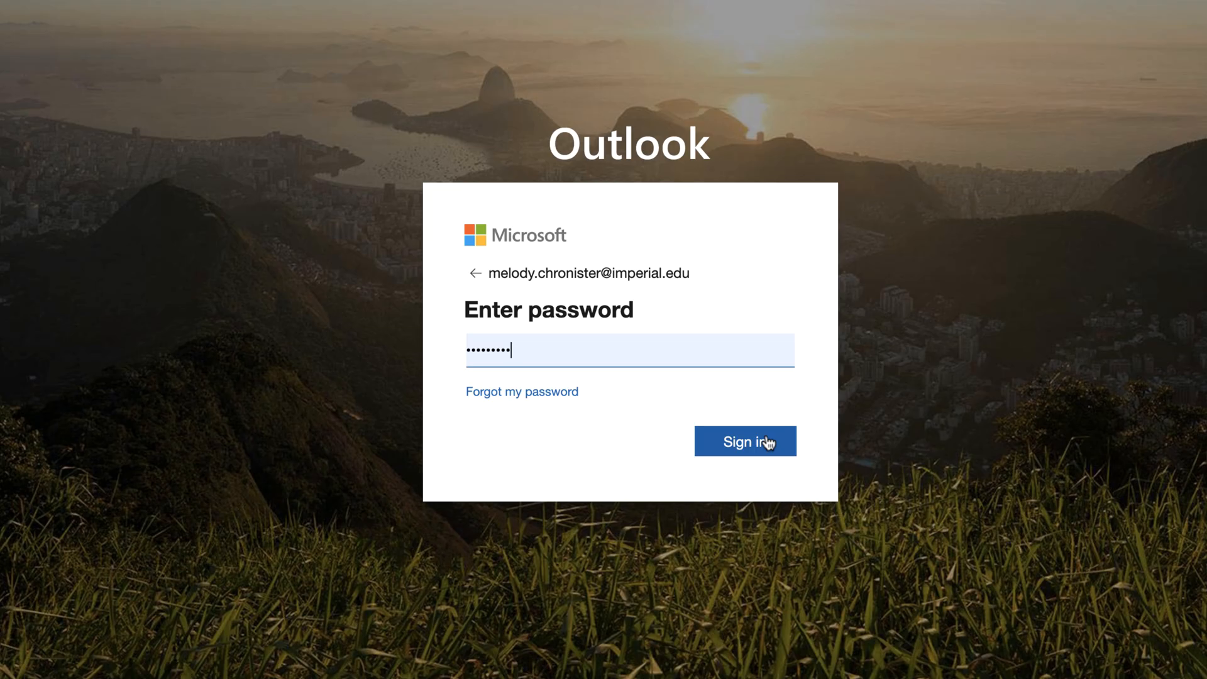
Sign in to the college email account and choose Yes to stay signed in
click(743, 441)
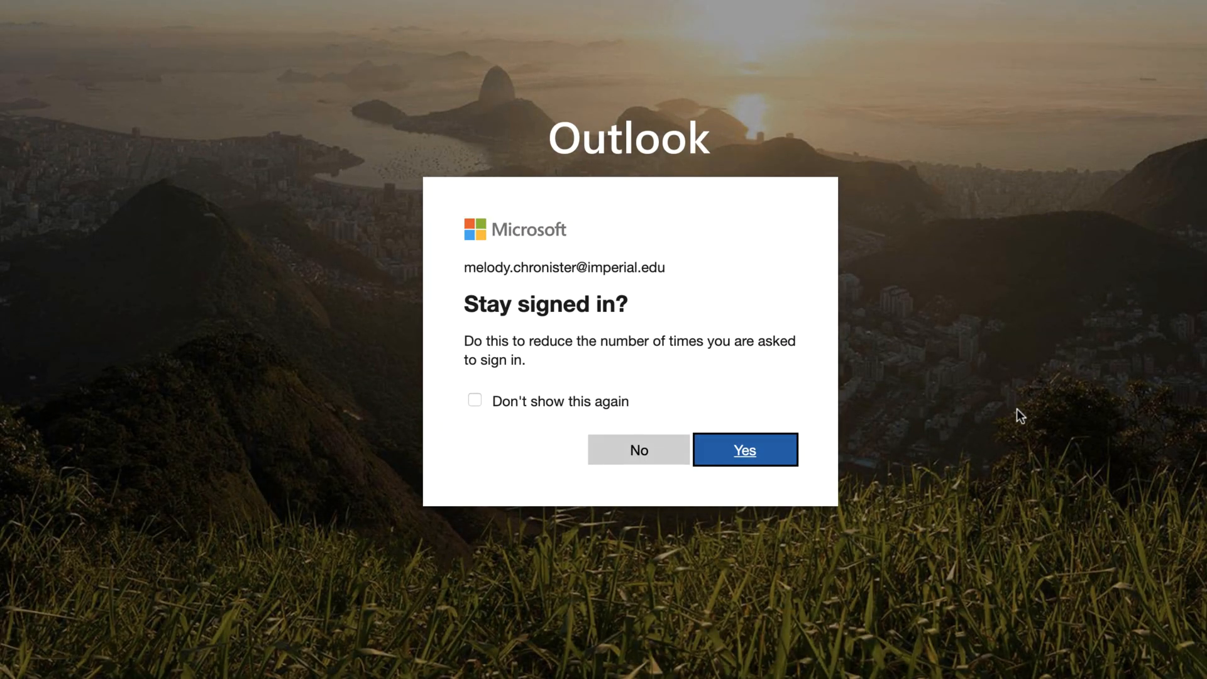
mouse_move(736, 401)
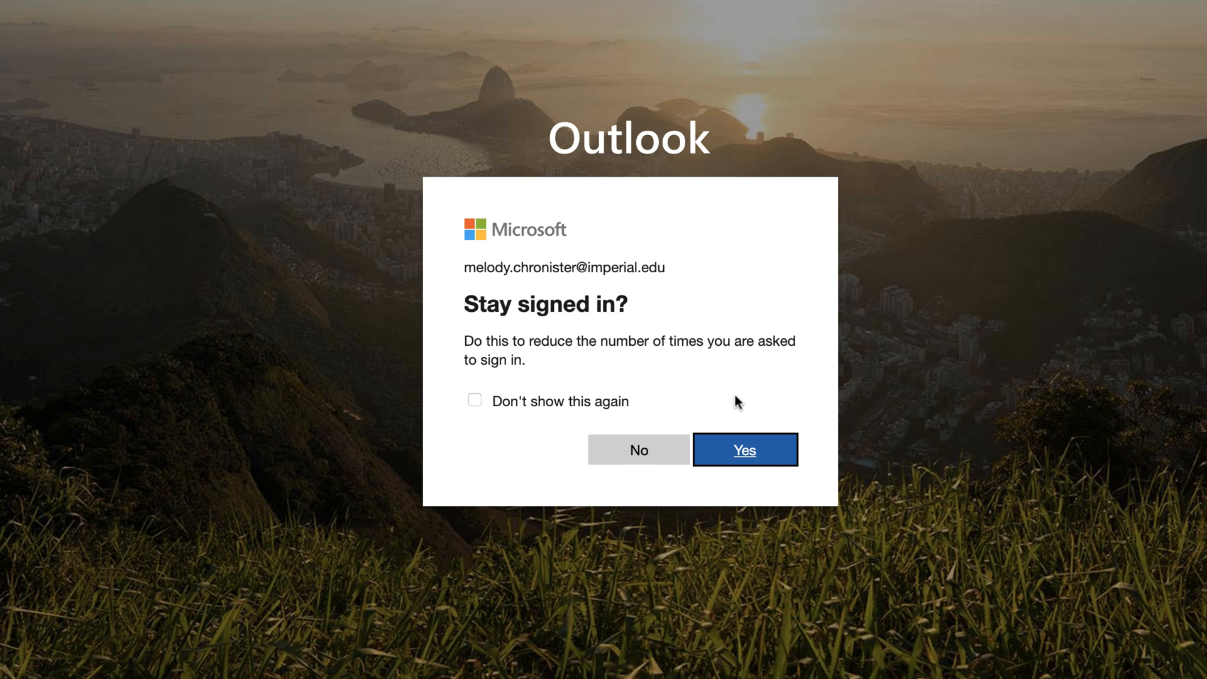
click(744, 450)
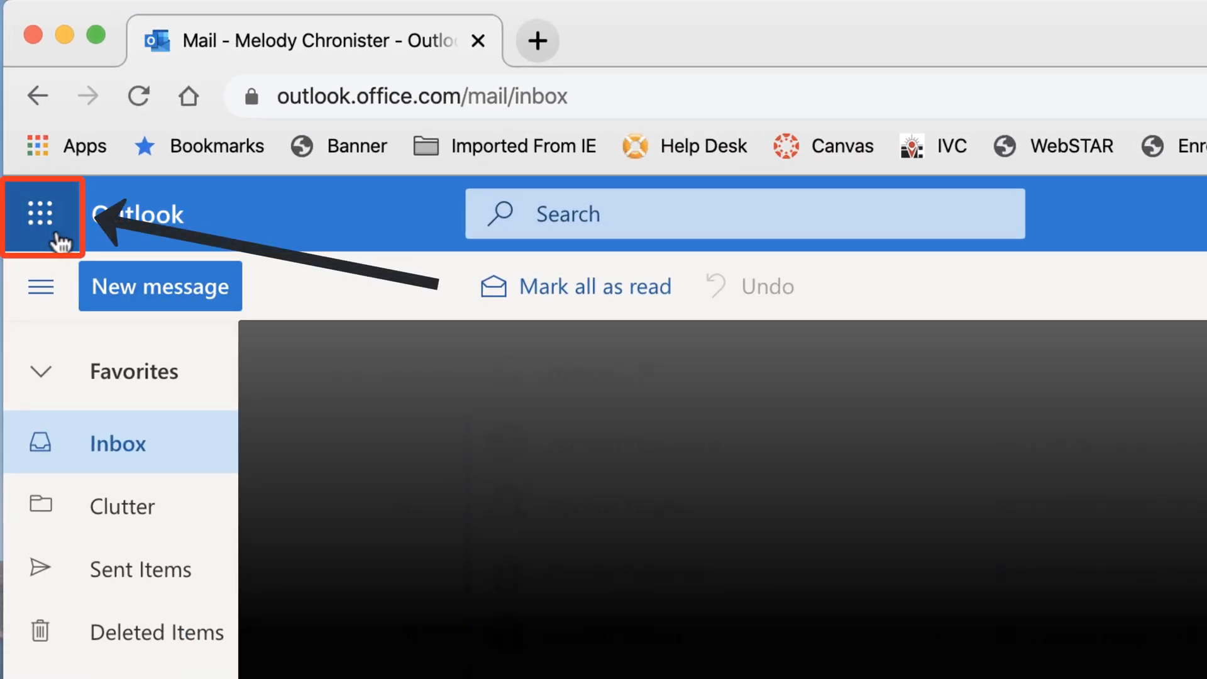
Navigate from the Outlook inbox to the Office 365 home page via the app launcher
click(40, 214)
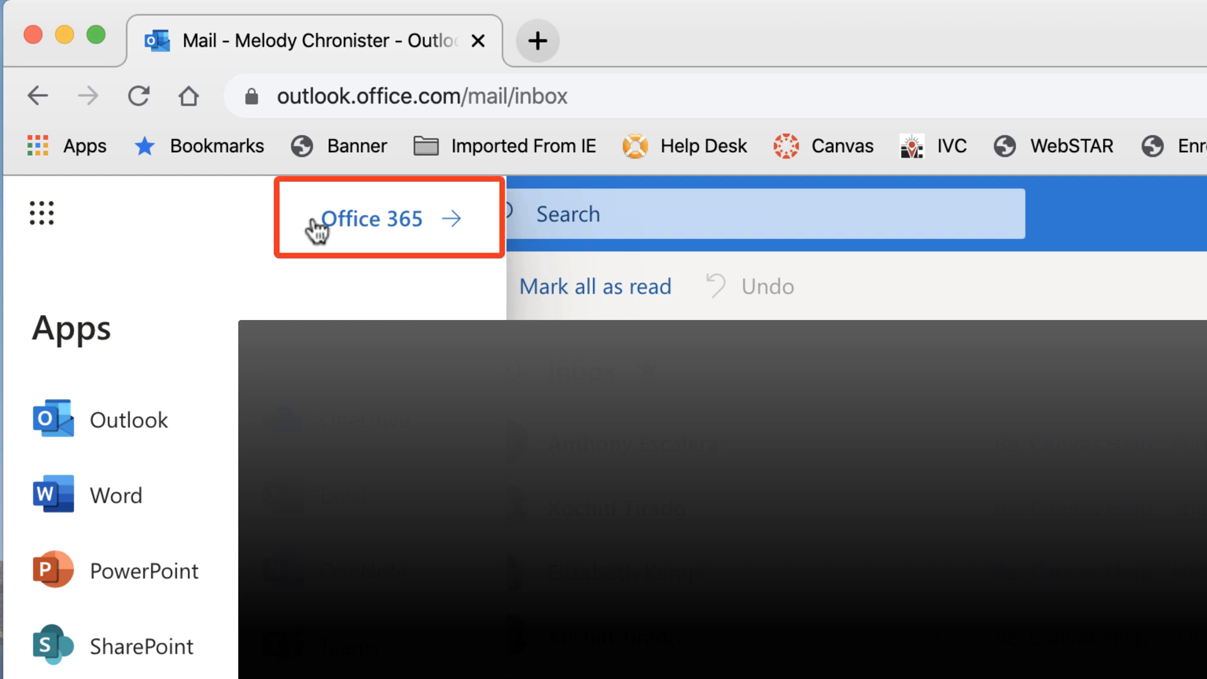
click(373, 218)
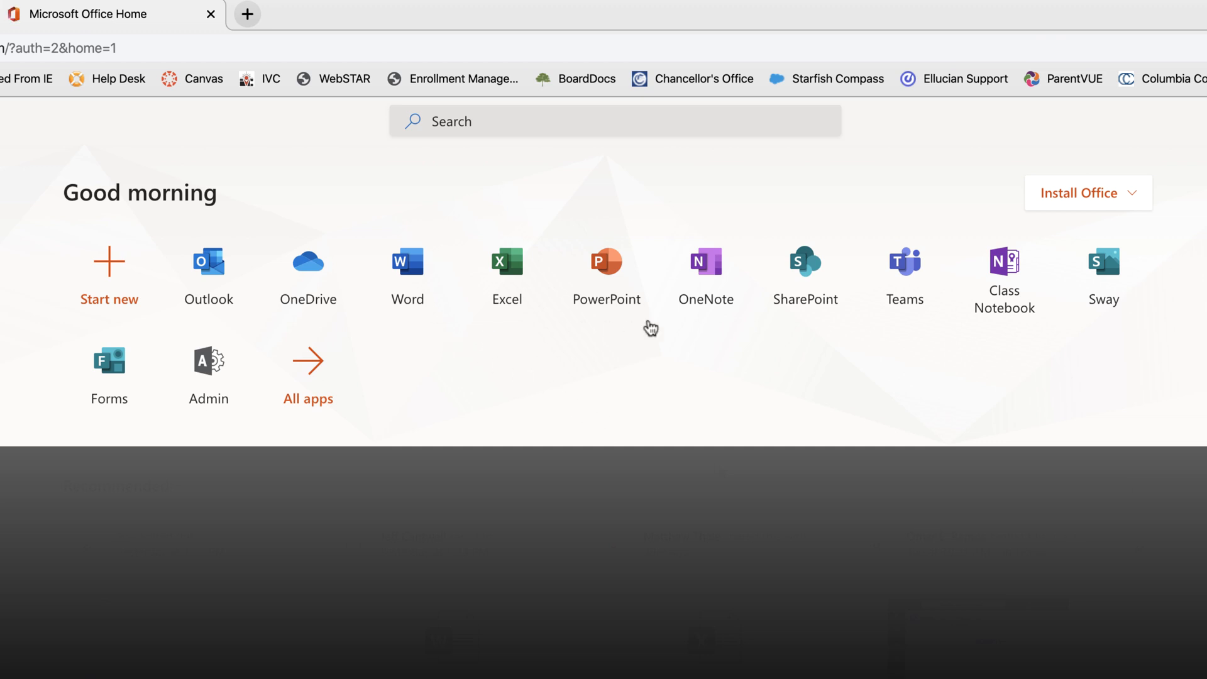
mouse_move(708, 370)
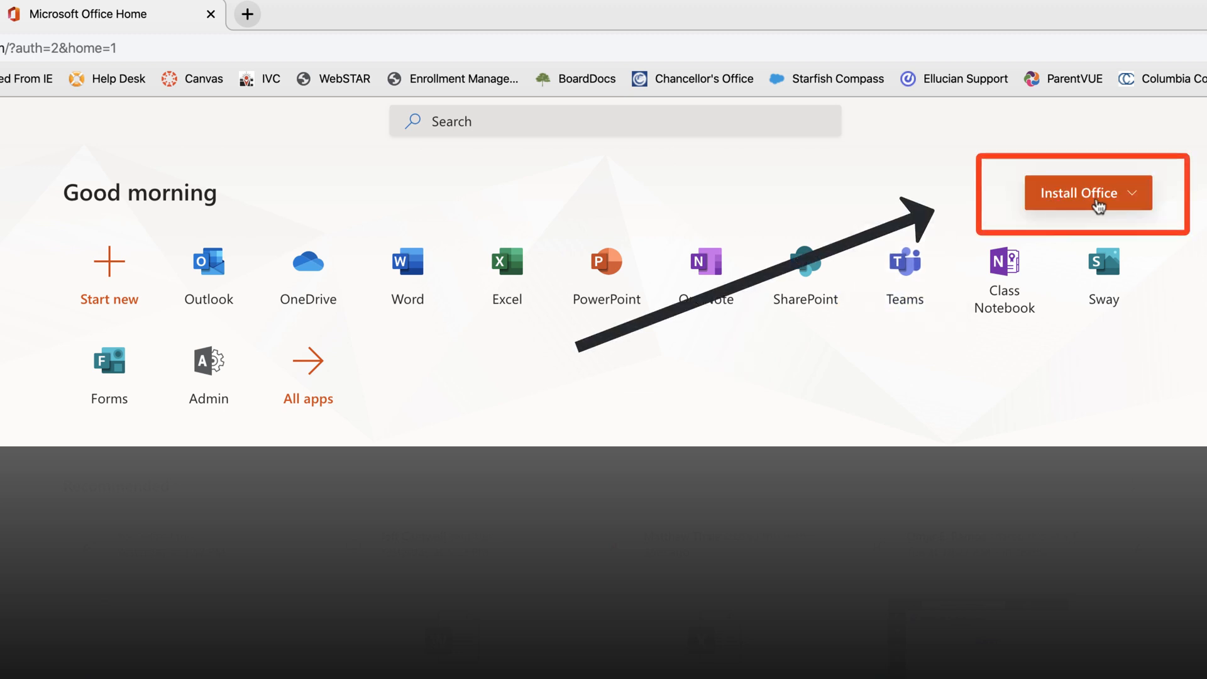
mouse_move(1135, 195)
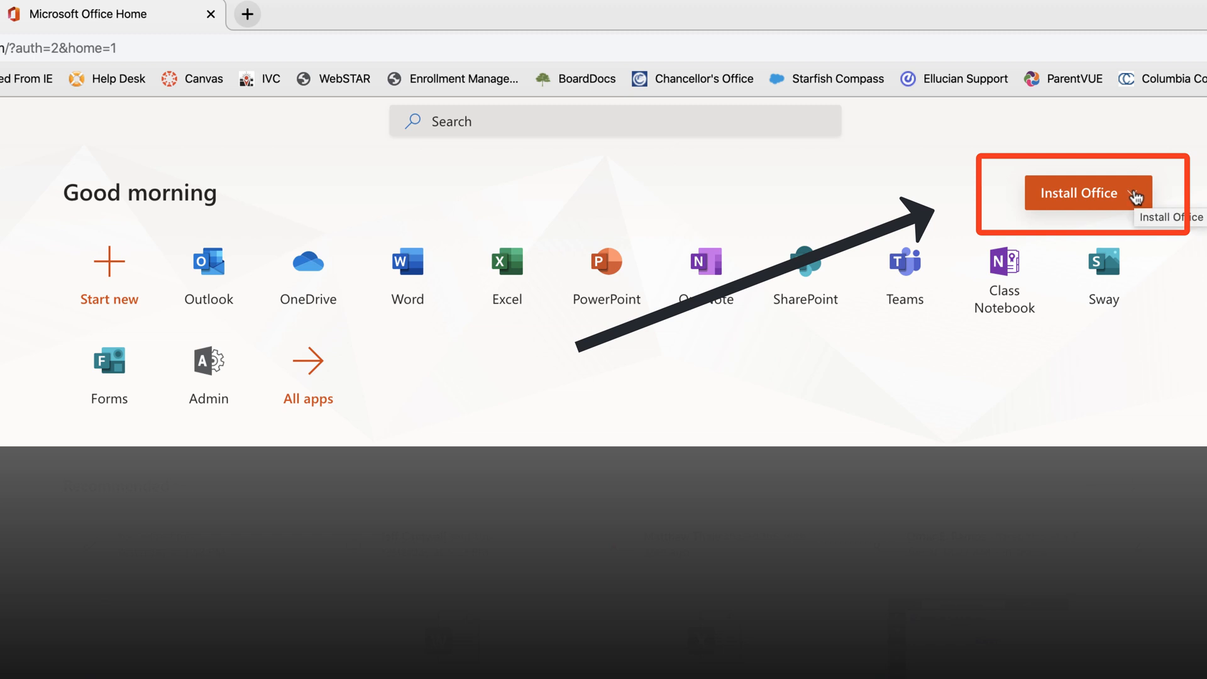
Download the Office desktop apps installer with Install Office
click(1087, 192)
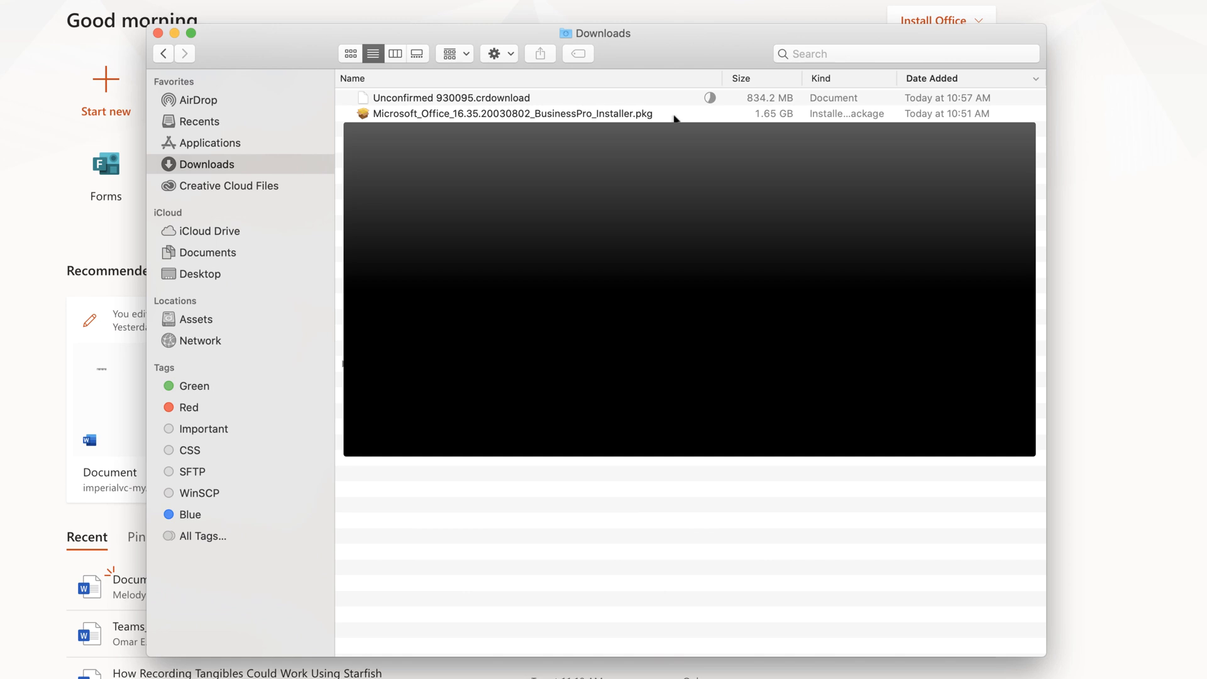
Launch Microsoft_Office_16.35.20030802_BusinessPro_Installer.pkg from the Downloads folder
click(512, 113)
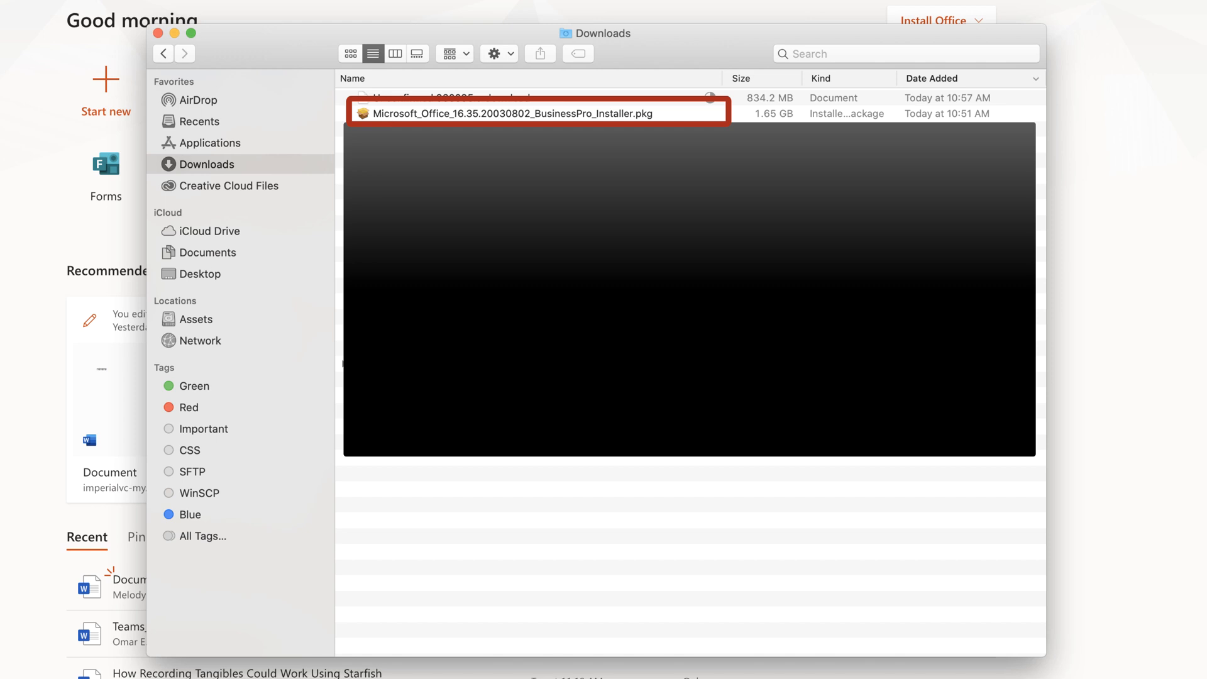
double_click(537, 112)
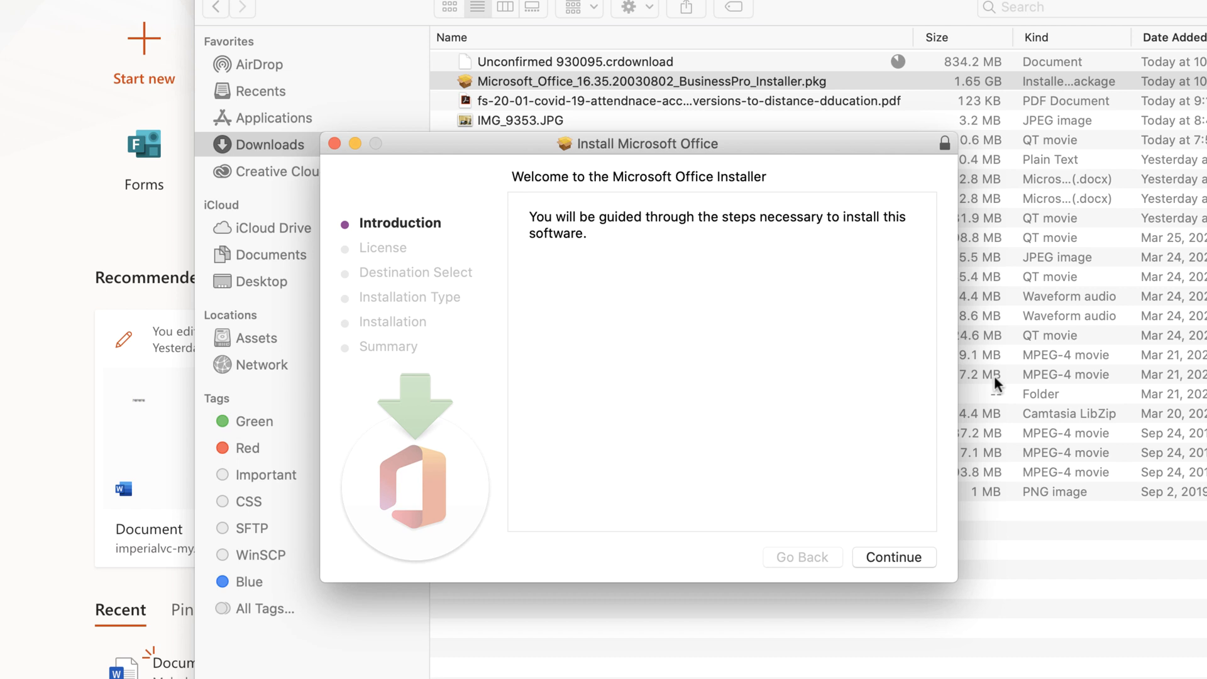
mouse_move(980, 393)
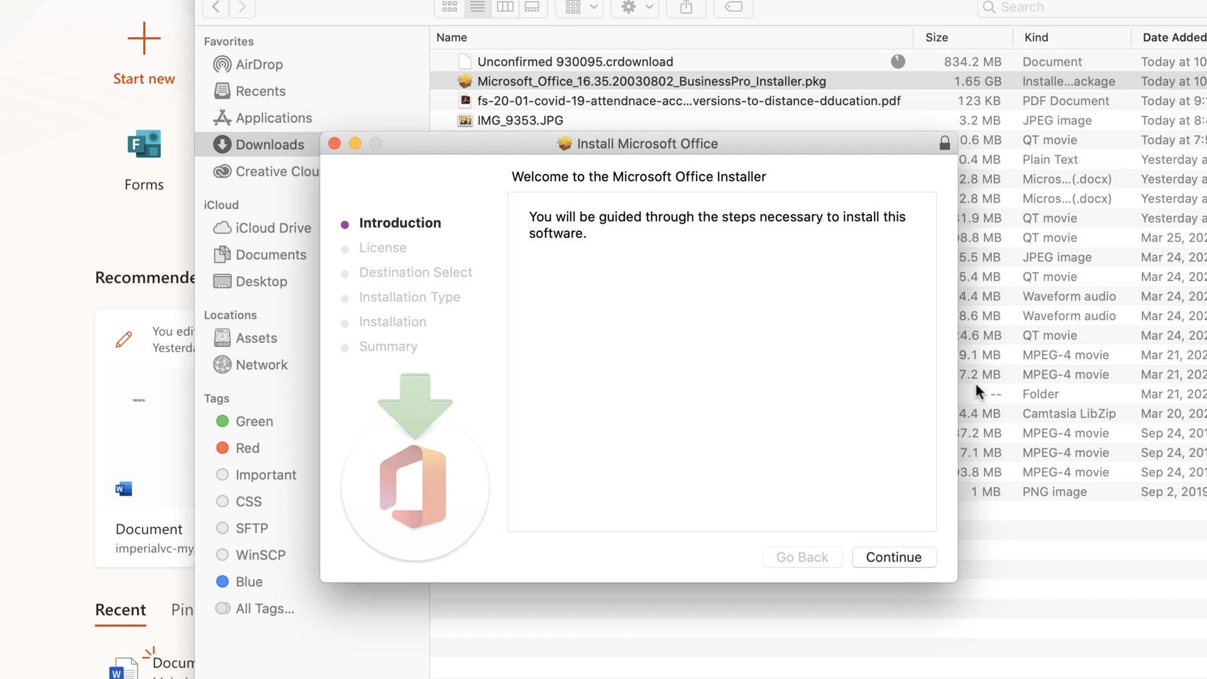
Advance through the introduction, agree to the license, and reach Standard Install on Macintosh HD
click(894, 558)
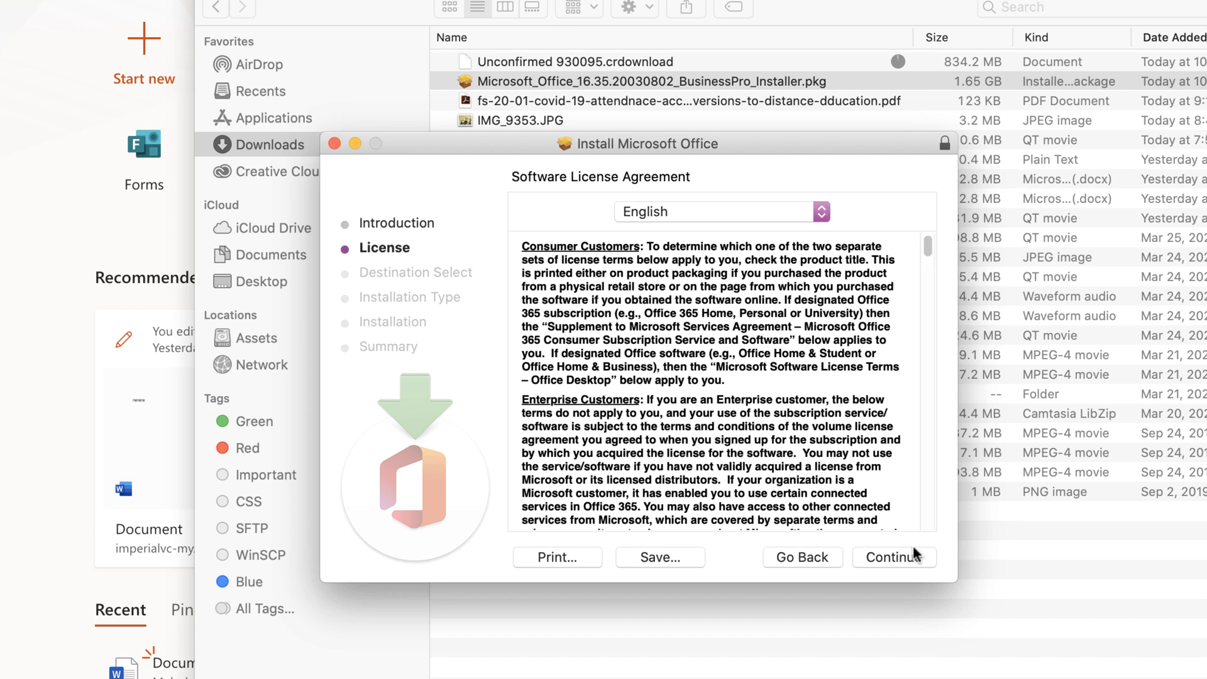
mouse_move(894, 545)
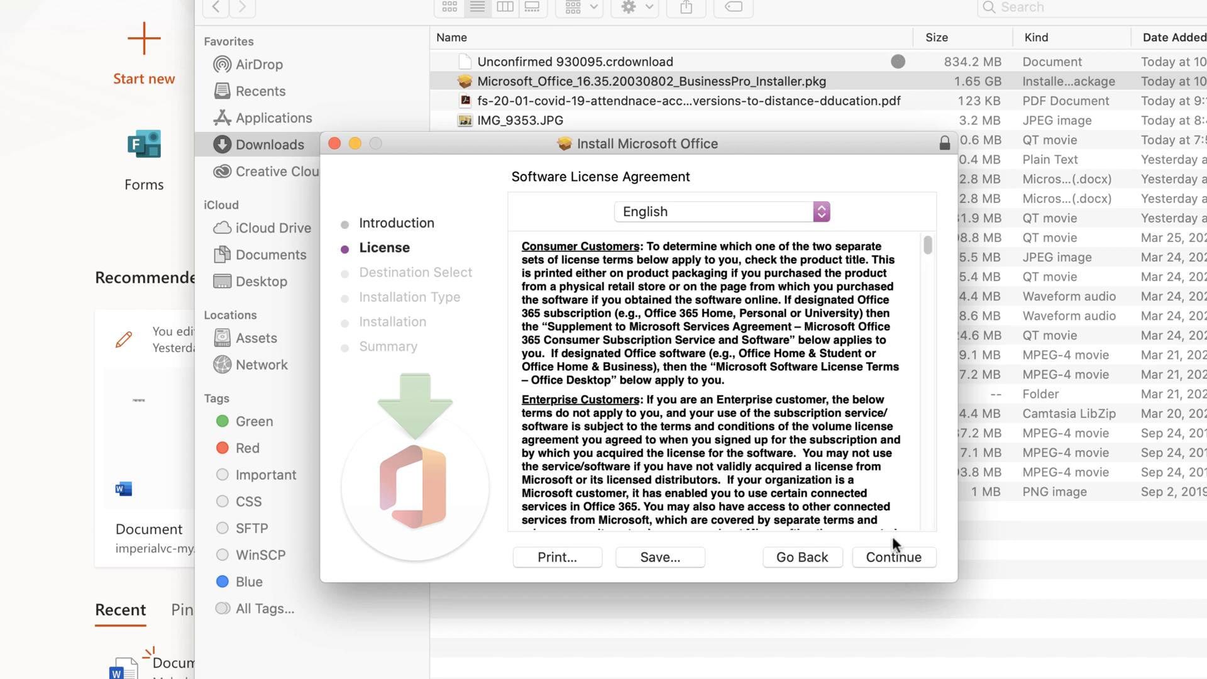
click(893, 557)
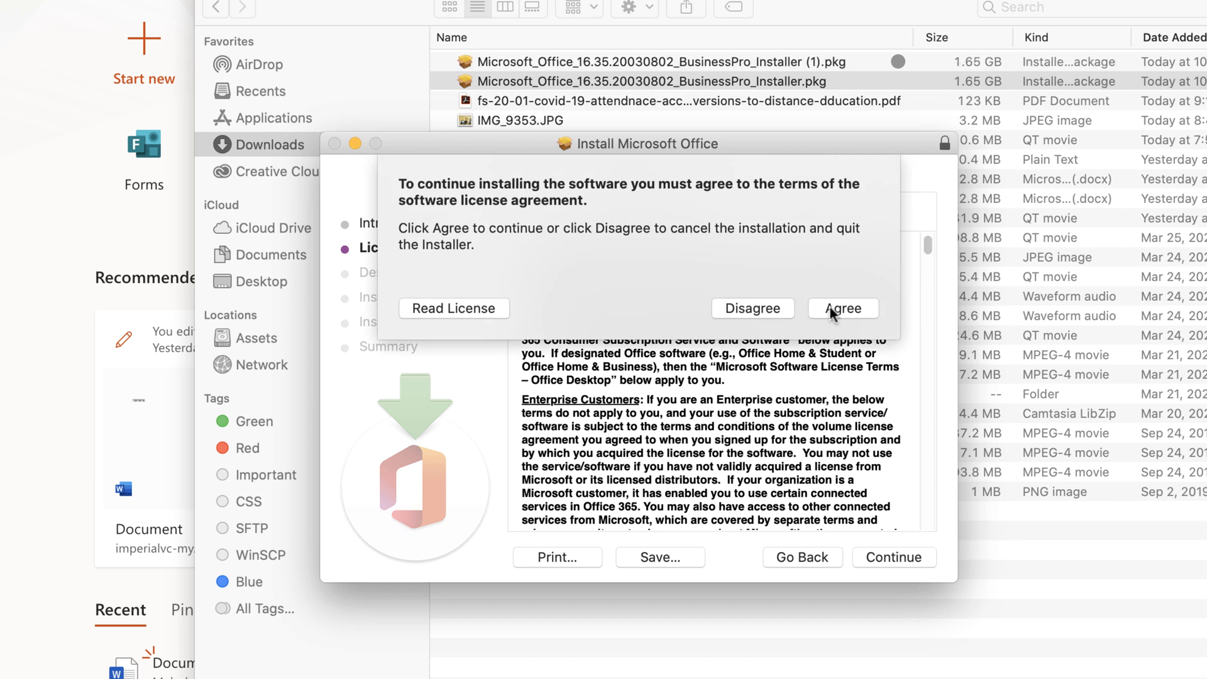
click(842, 310)
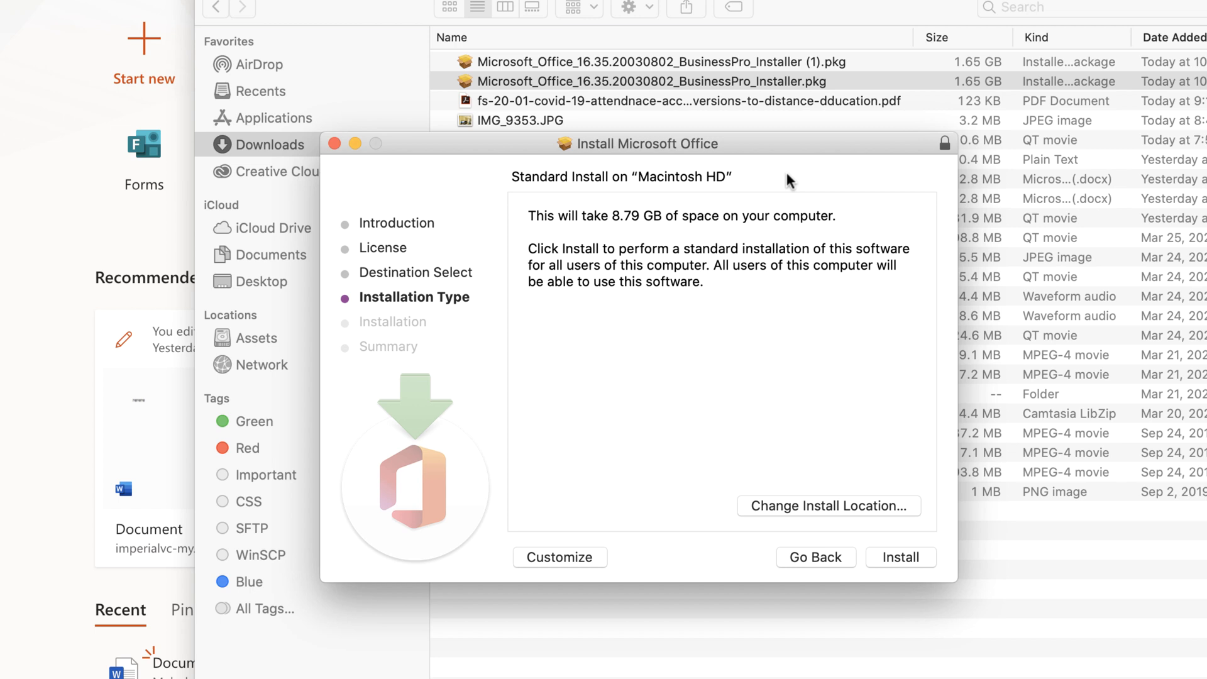
mouse_move(870, 490)
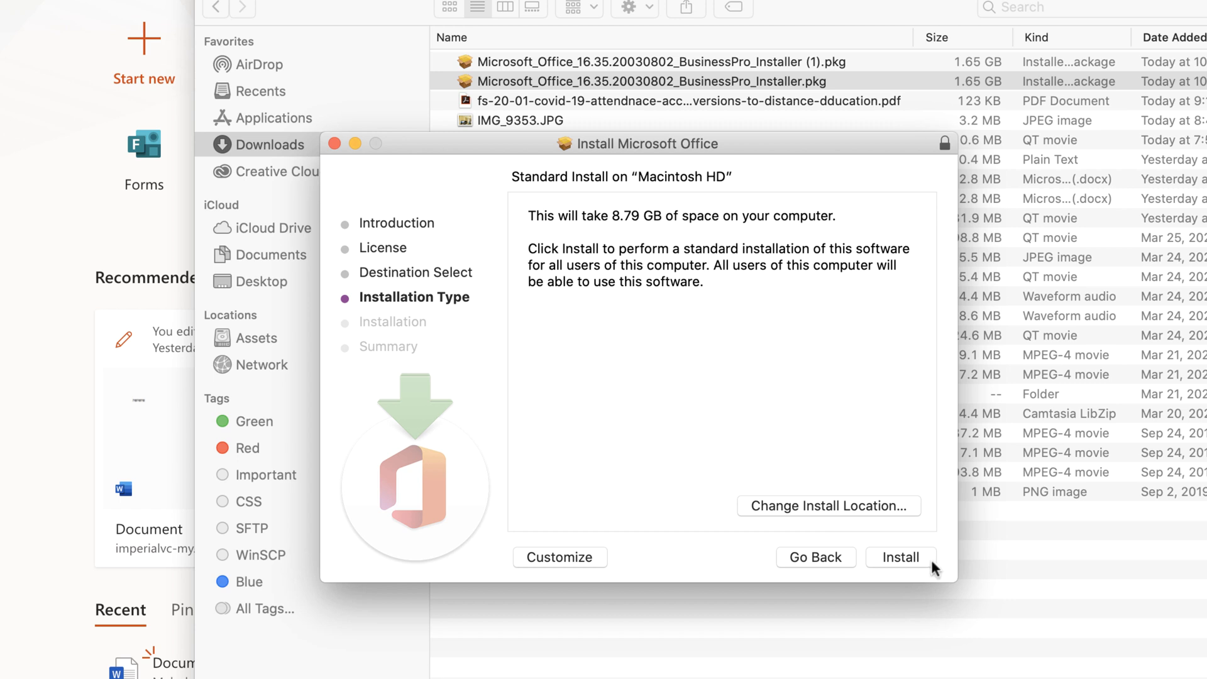
mouse_move(944, 562)
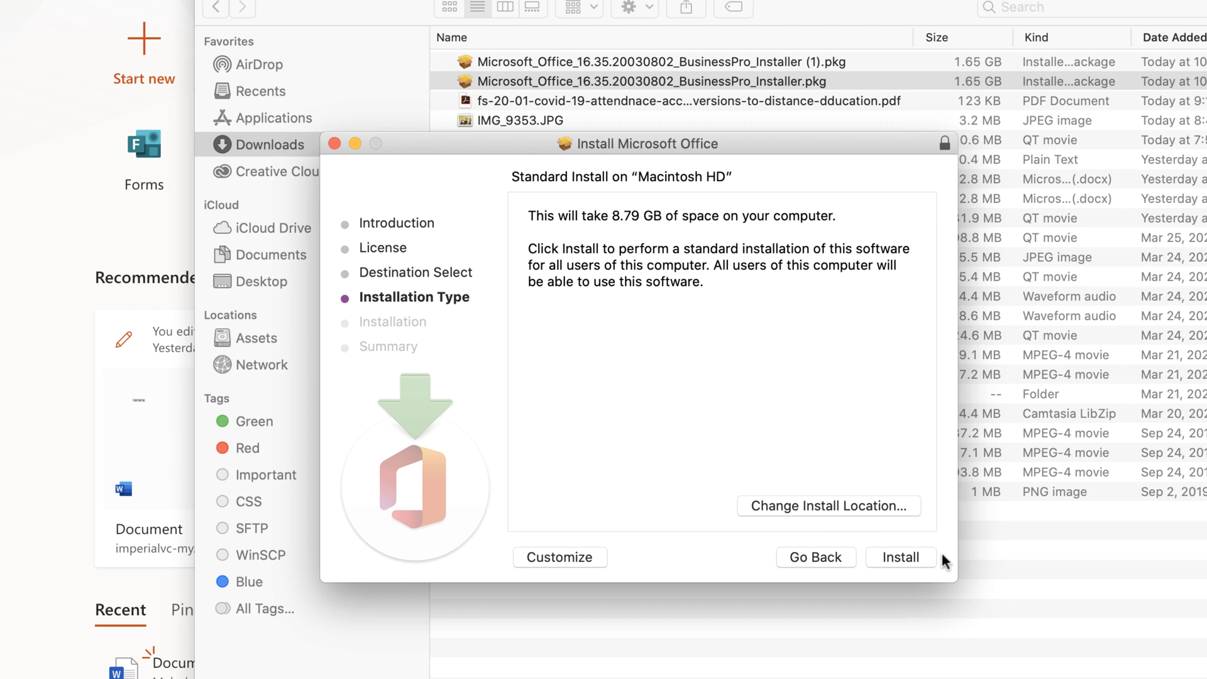